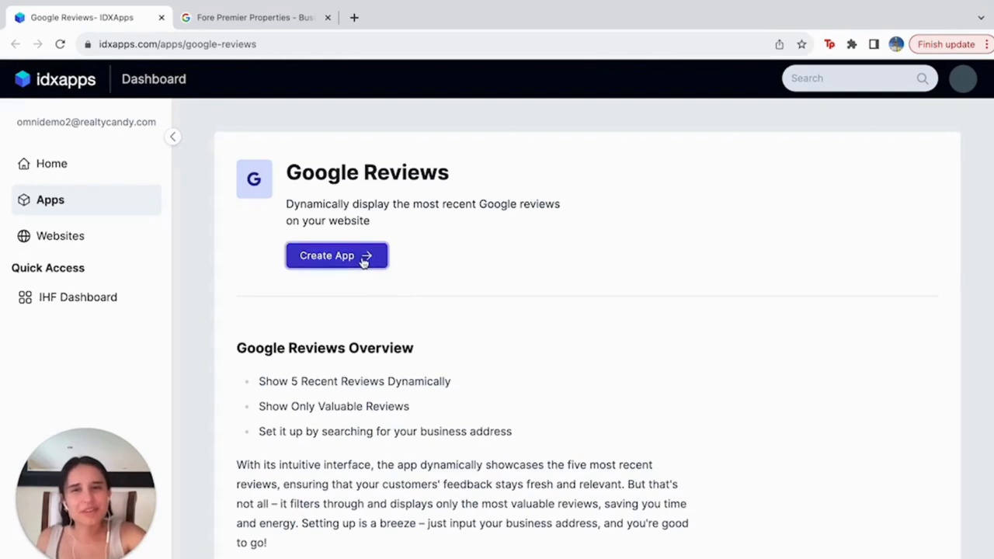
# Begin a new Google Reviews app for Fore Premier Properties in Kerrville, TX
pyautogui.click(336, 256)
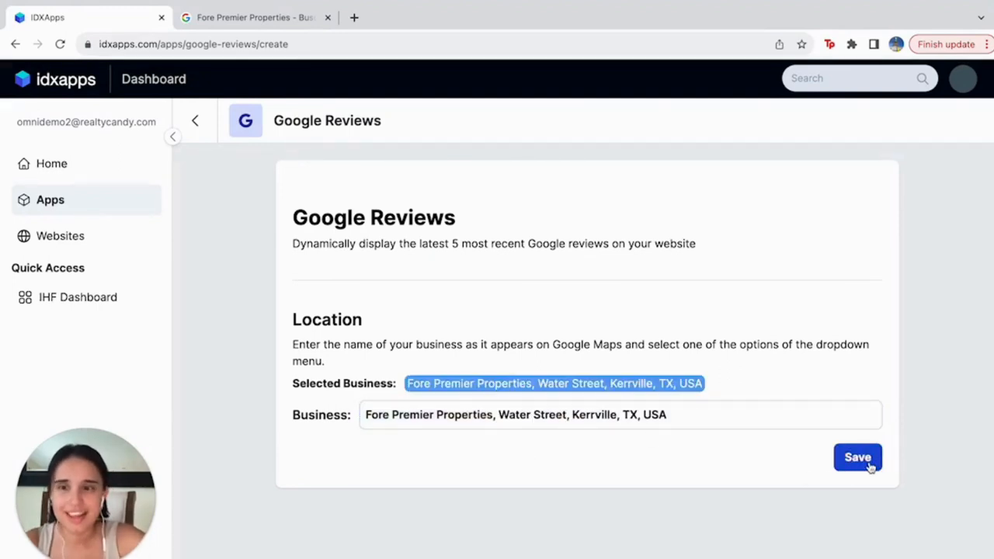
# Save the widget, copy its HTML embed code, and finish back to the app page
pyautogui.click(857, 457)
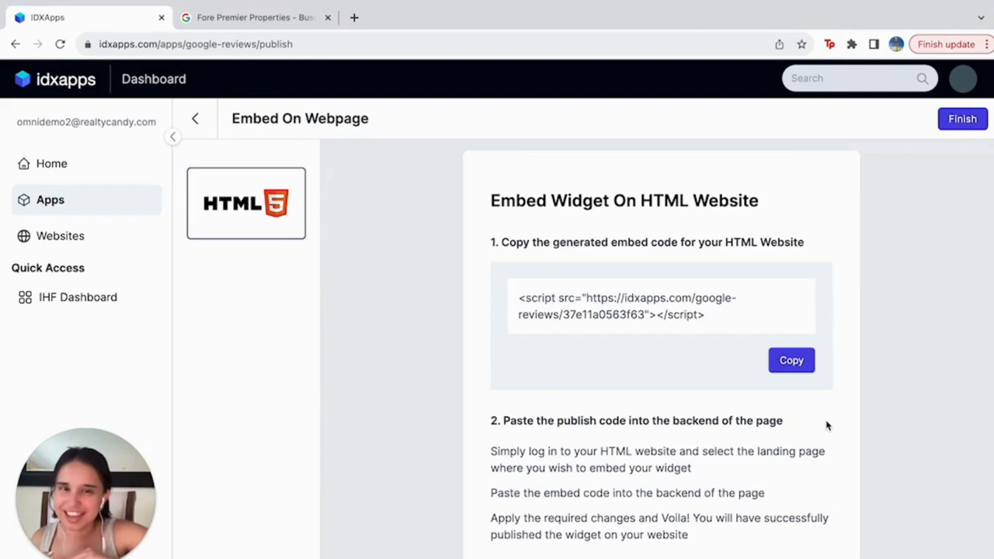
pyautogui.click(791, 359)
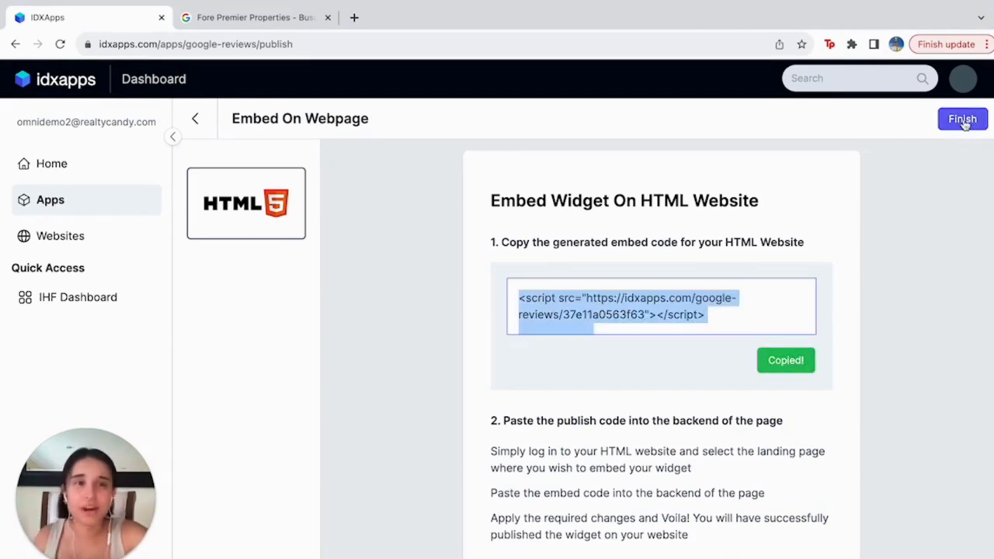
pyautogui.click(962, 119)
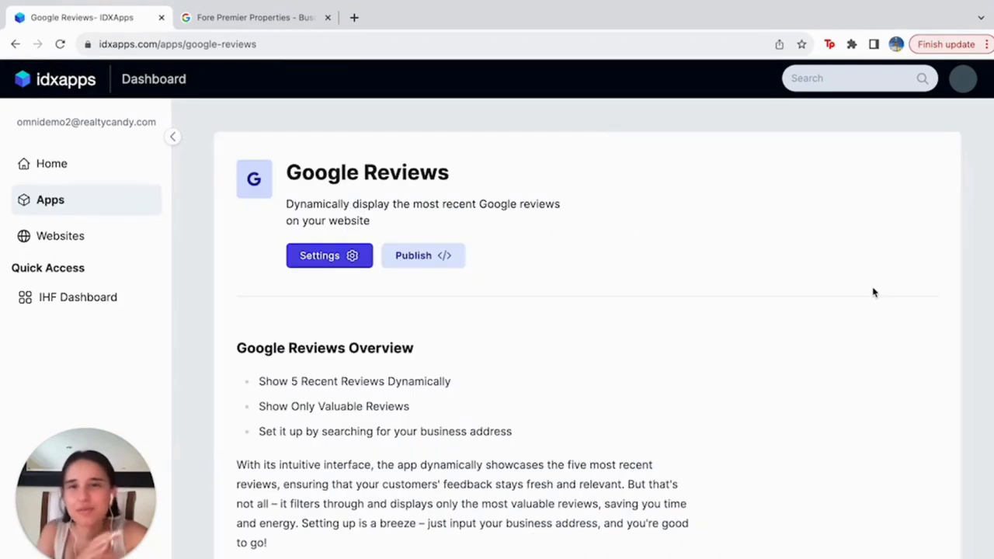
pyautogui.moveTo(810, 269)
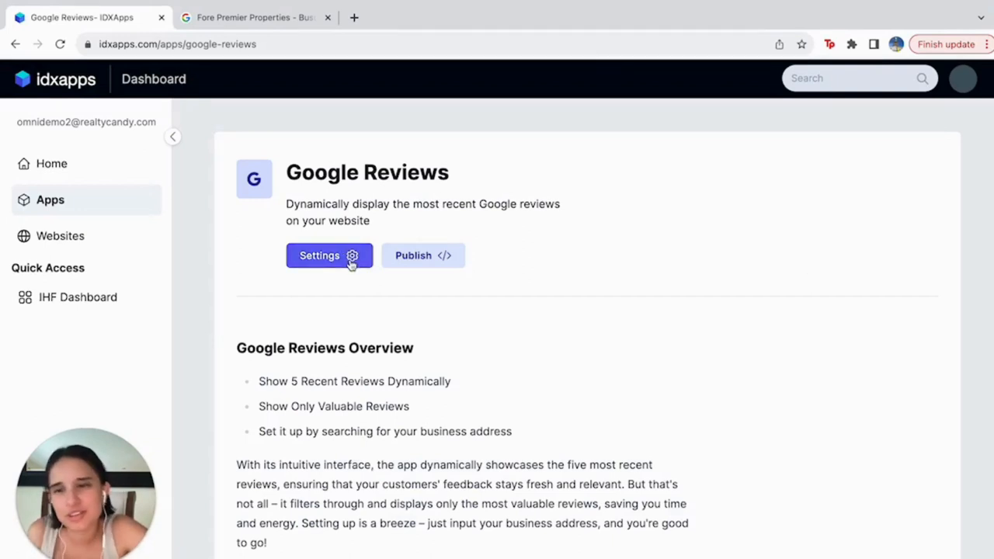
# From the app's settings, preview the widget showing the 4.9 rating and reviews
pyautogui.click(319, 255)
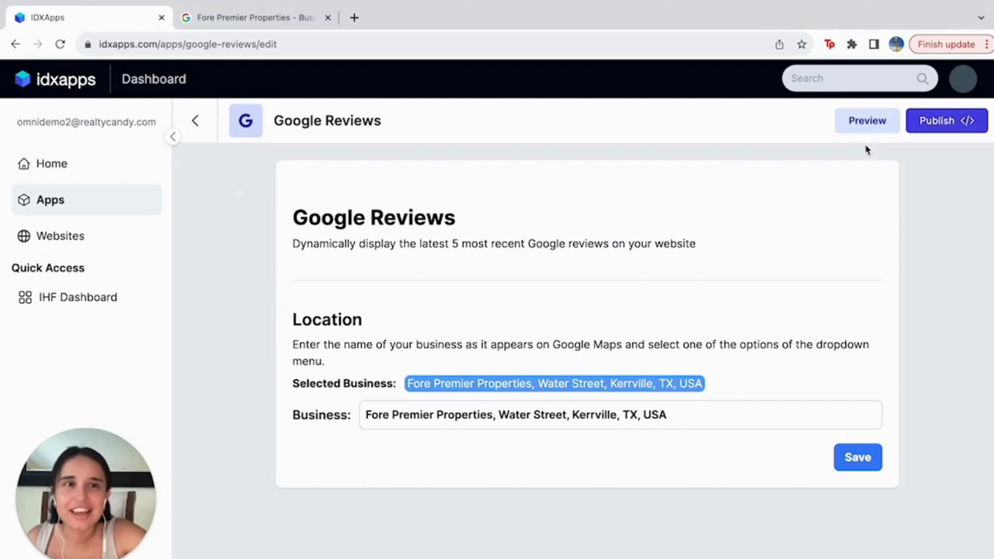
pyautogui.click(866, 120)
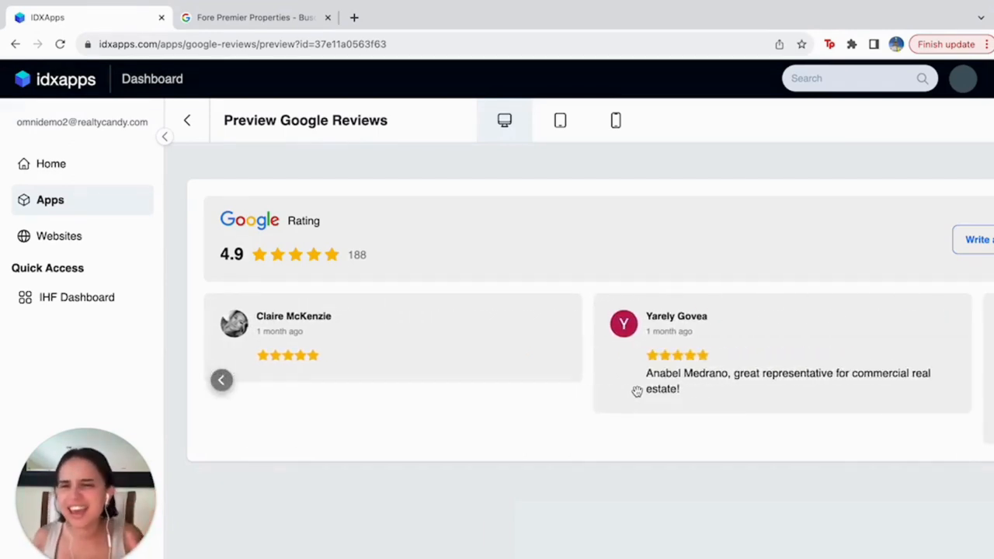
# Slide the desktop preview carousel to the next five-star review
pyautogui.click(221, 379)
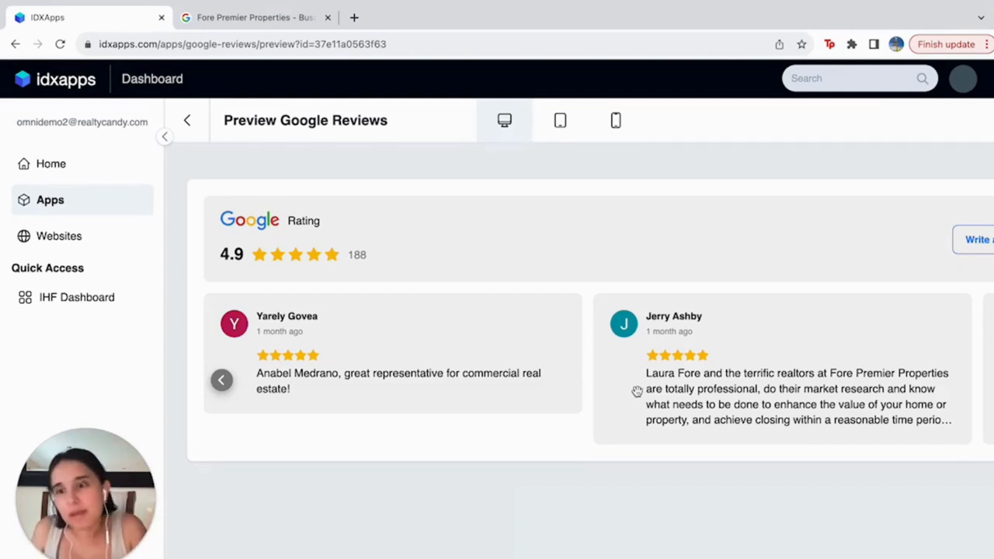
pyautogui.moveTo(539, 414)
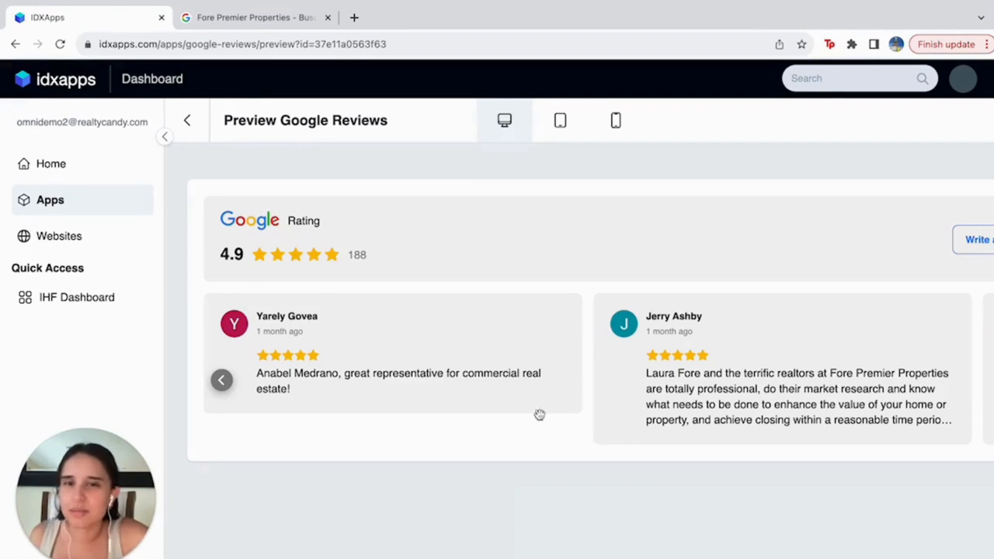
pyautogui.moveTo(545, 515)
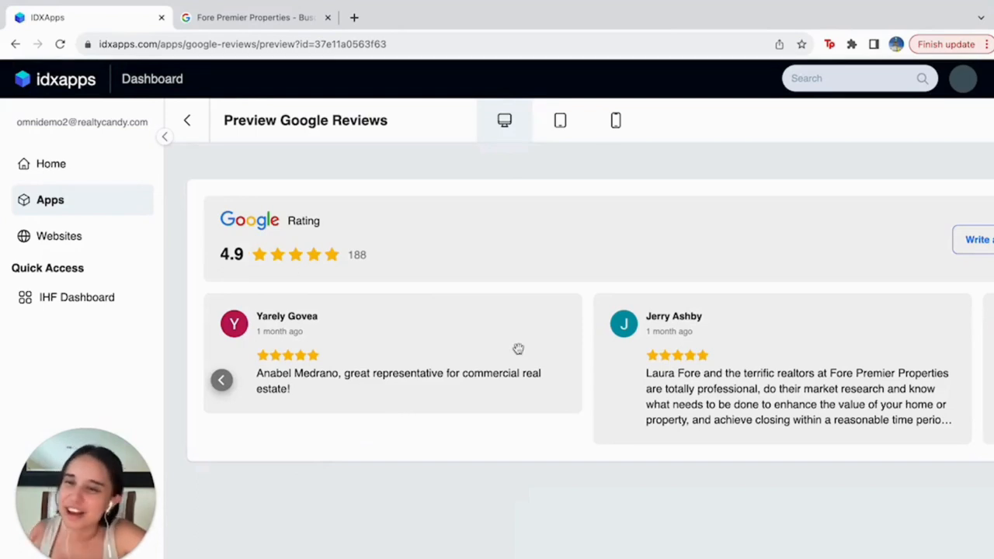
pyautogui.moveTo(936, 387)
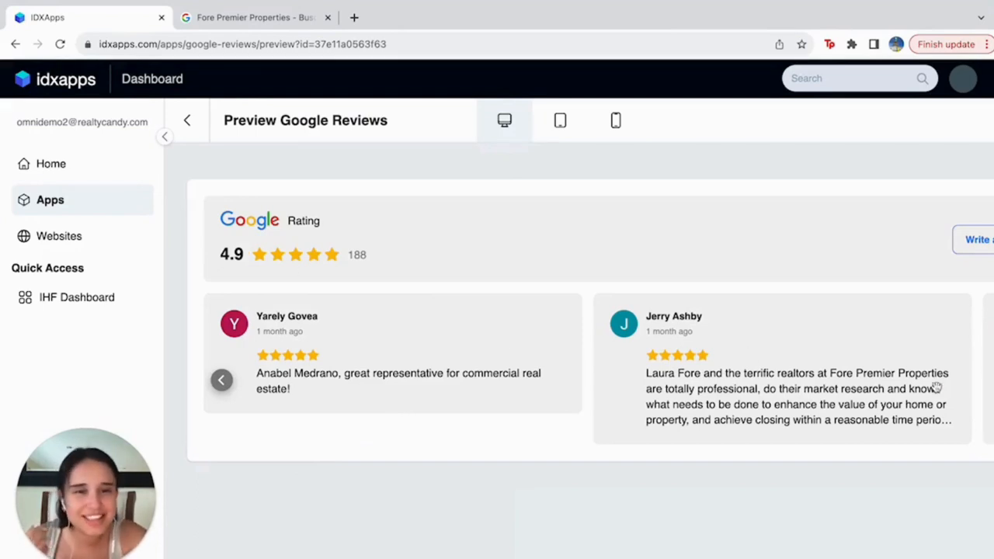
pyautogui.moveTo(752, 361)
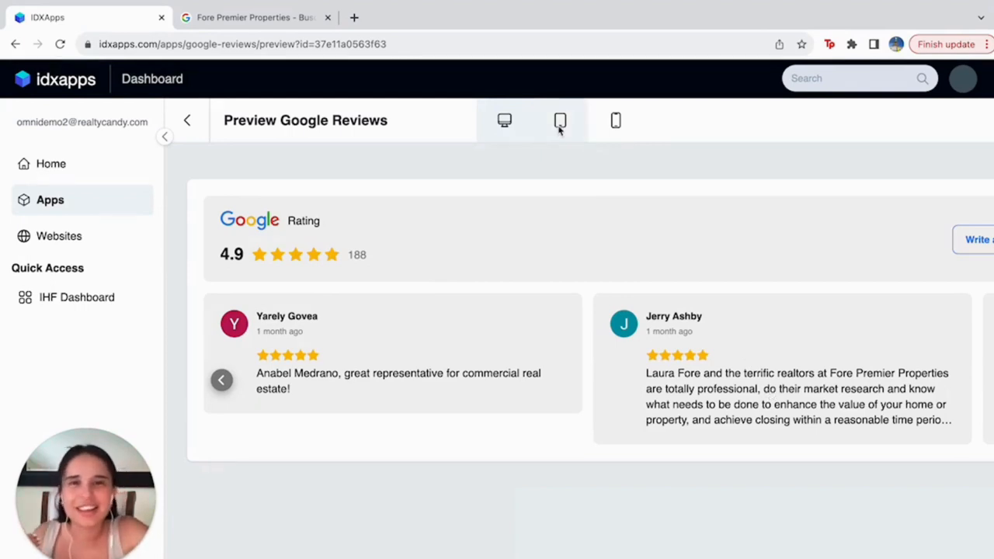
# Switch the widget preview to tablet size
pyautogui.click(561, 121)
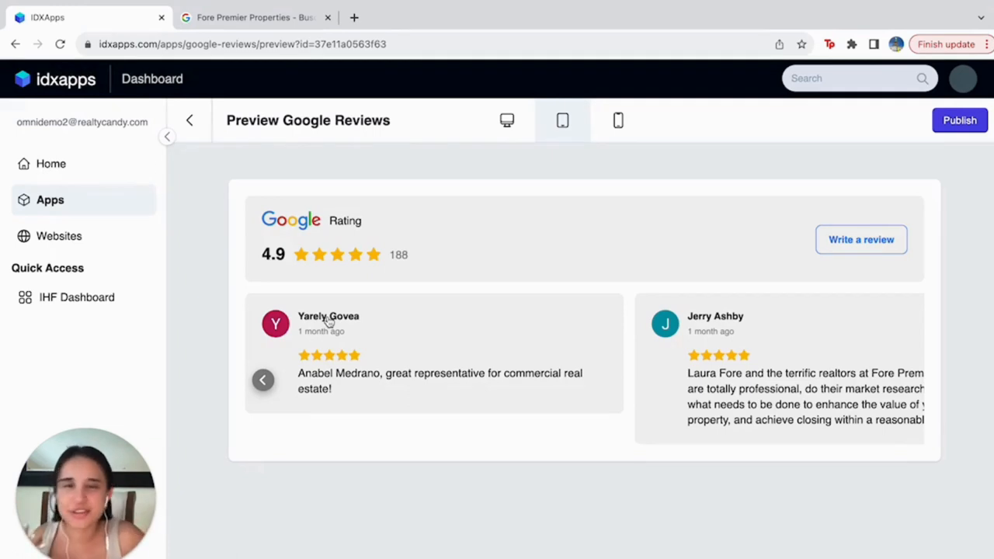
pyautogui.moveTo(481, 154)
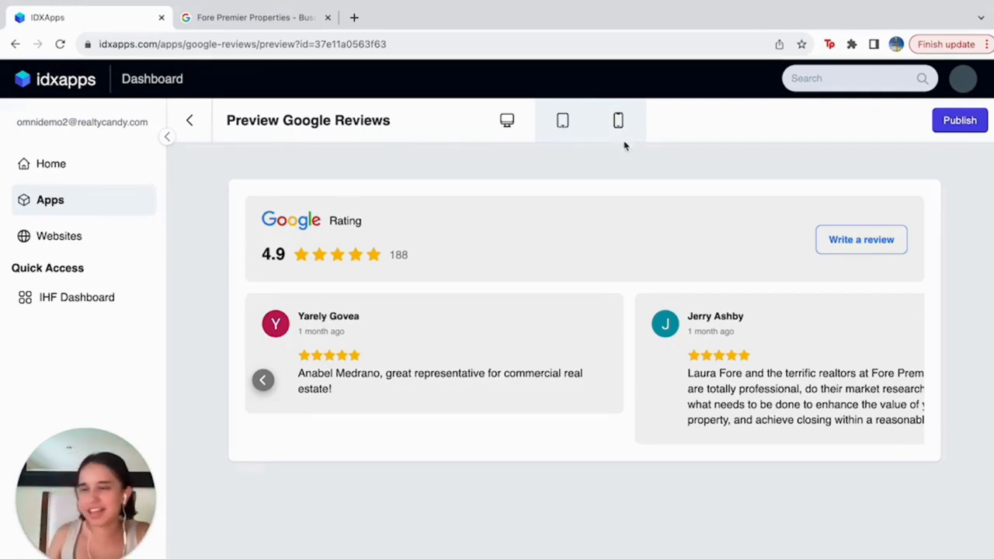
pyautogui.click(618, 119)
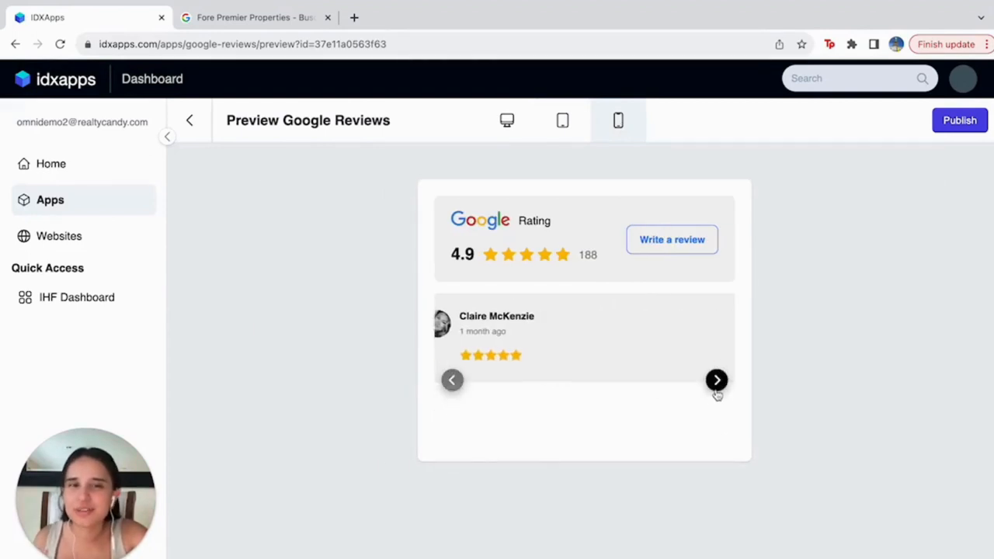
pyautogui.click(716, 380)
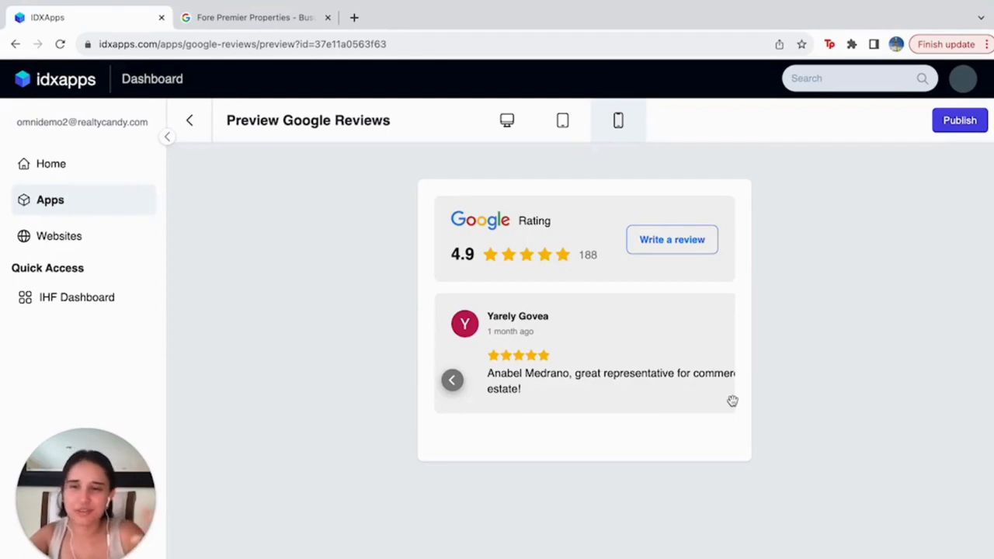
pyautogui.moveTo(898, 364)
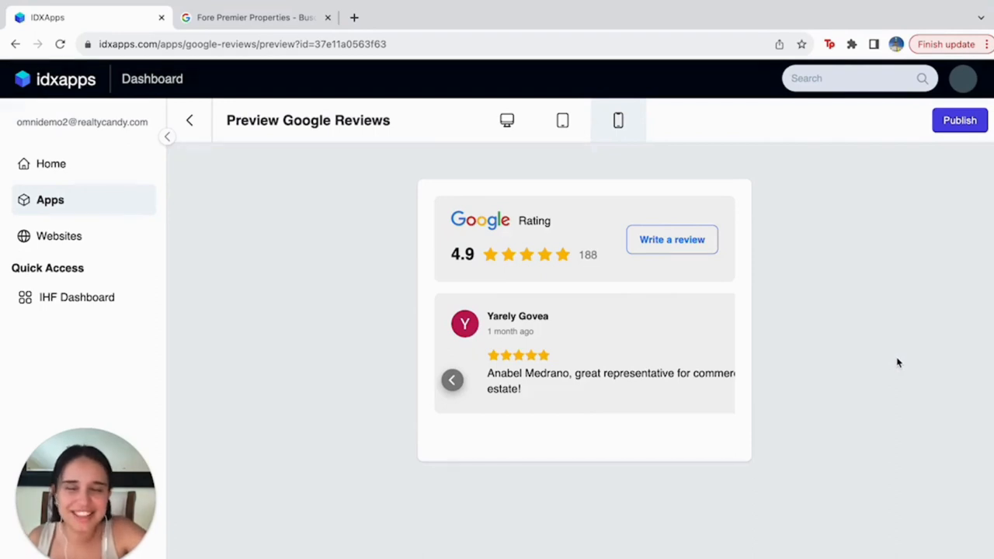
pyautogui.moveTo(945, 273)
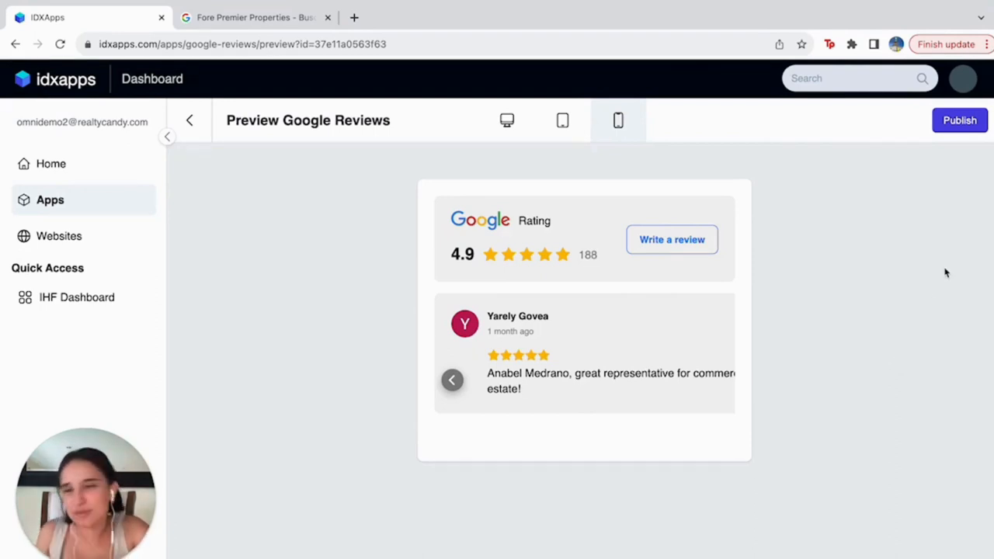